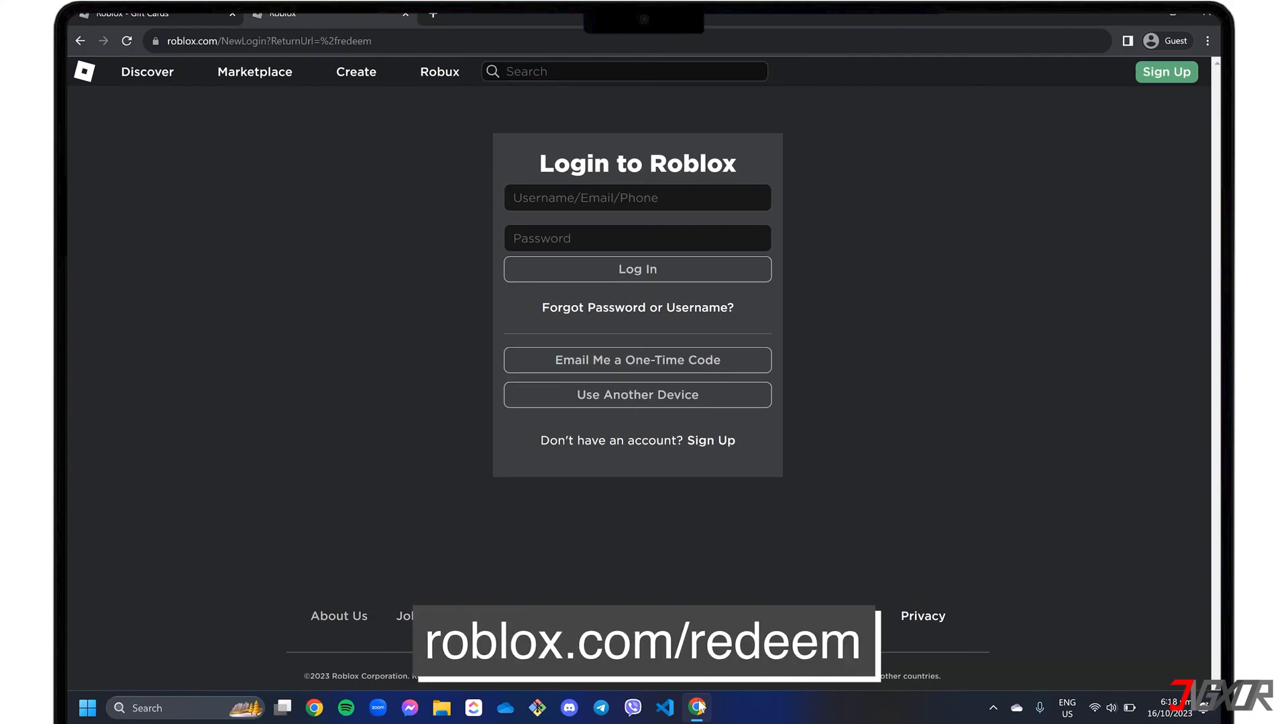
Sign in with the account credentials so the Redeem Roblox Codes page loads.
type("SerJigxor")
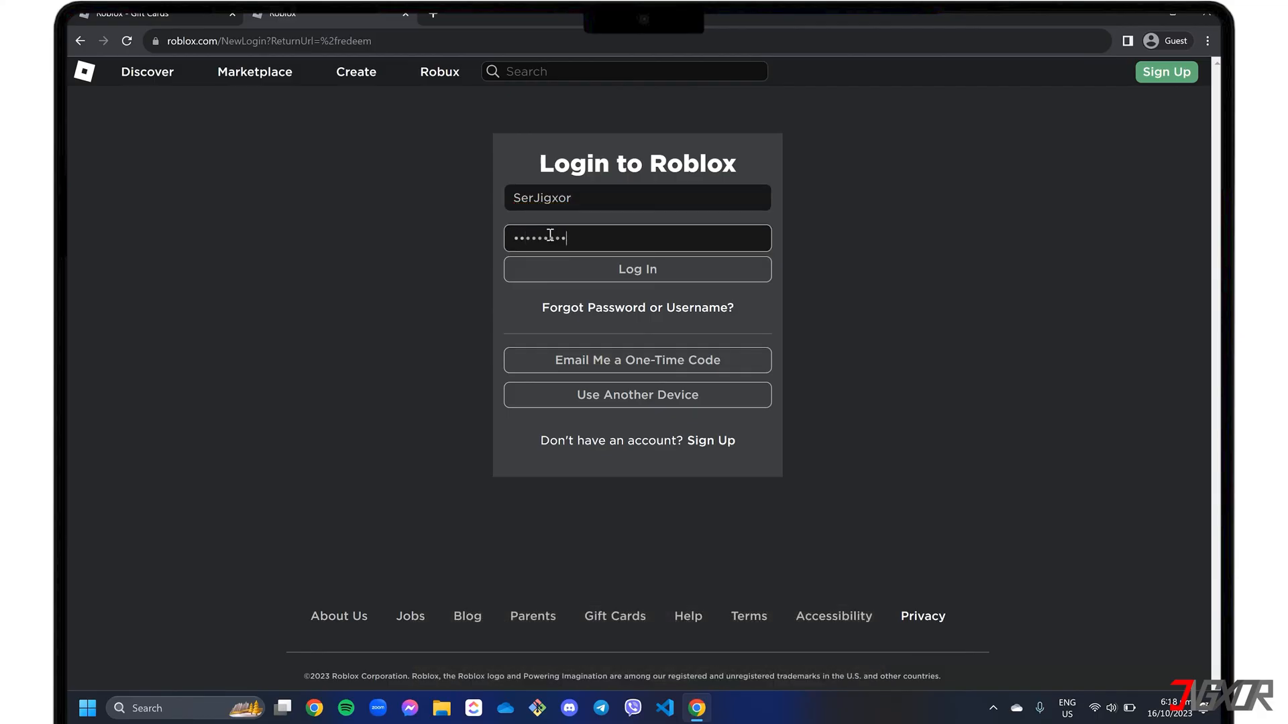
left_click(636, 268)
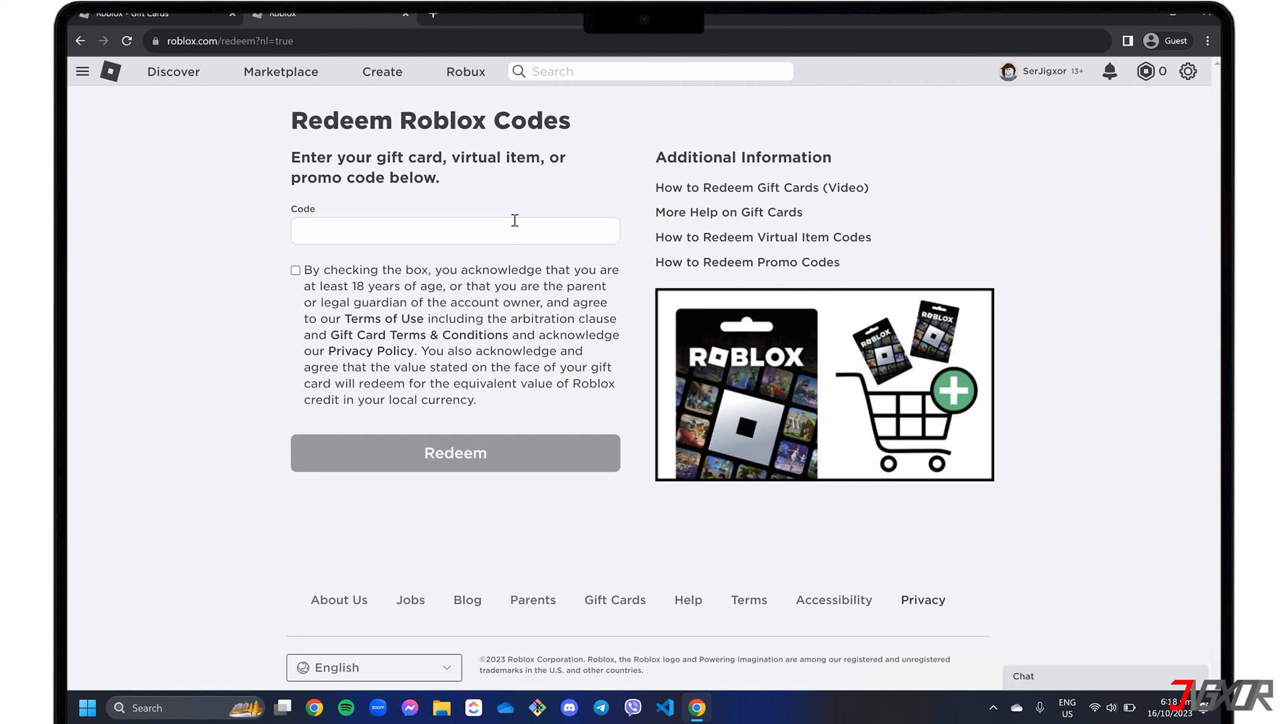
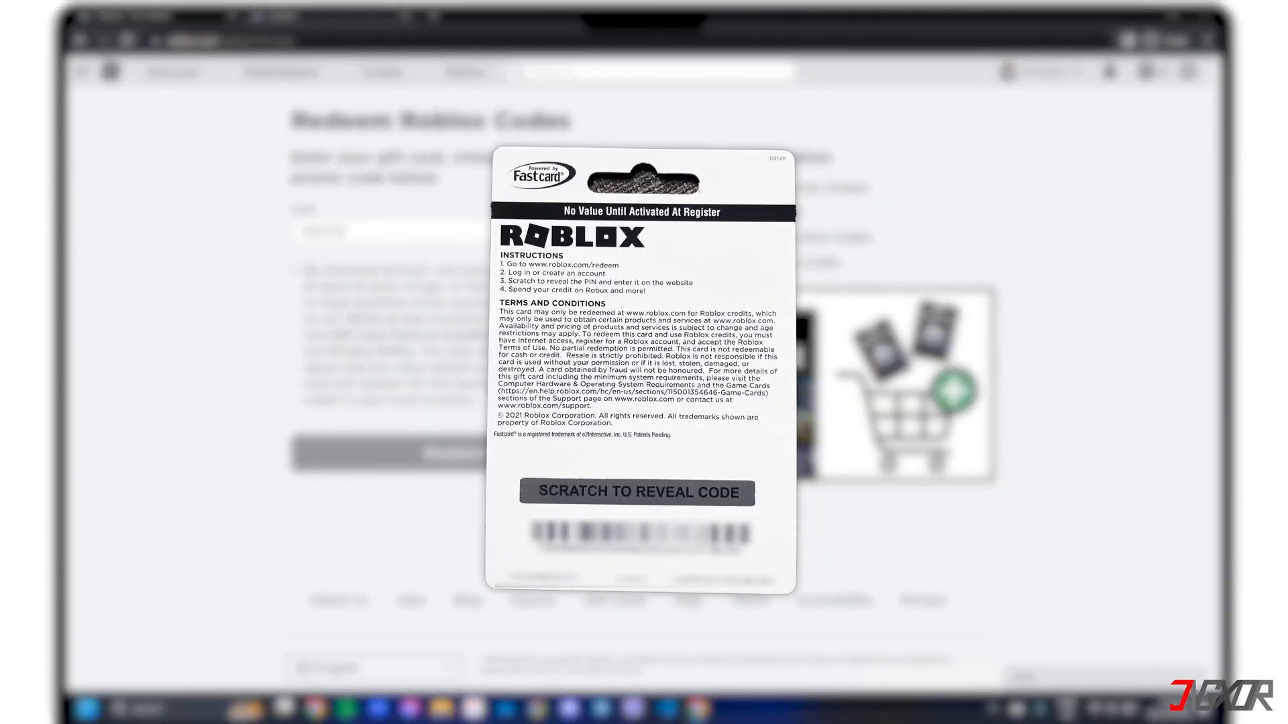
left_click(636, 492)
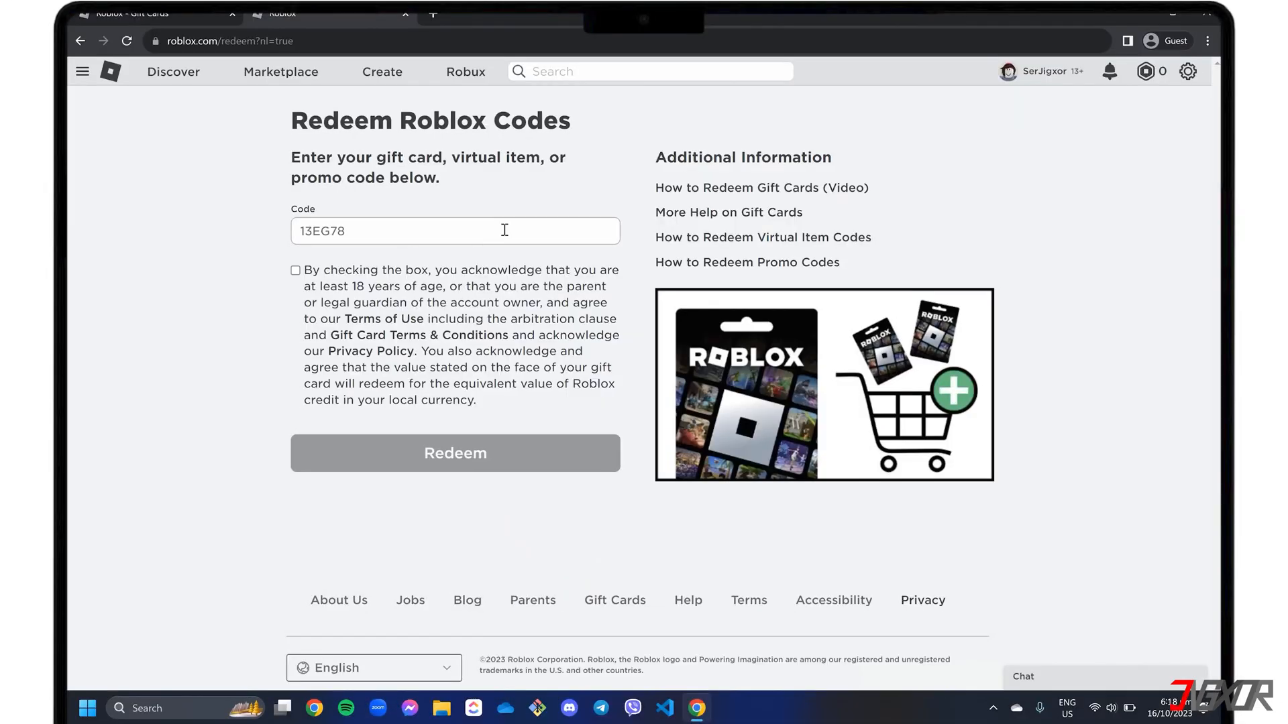
left_click(295, 270)
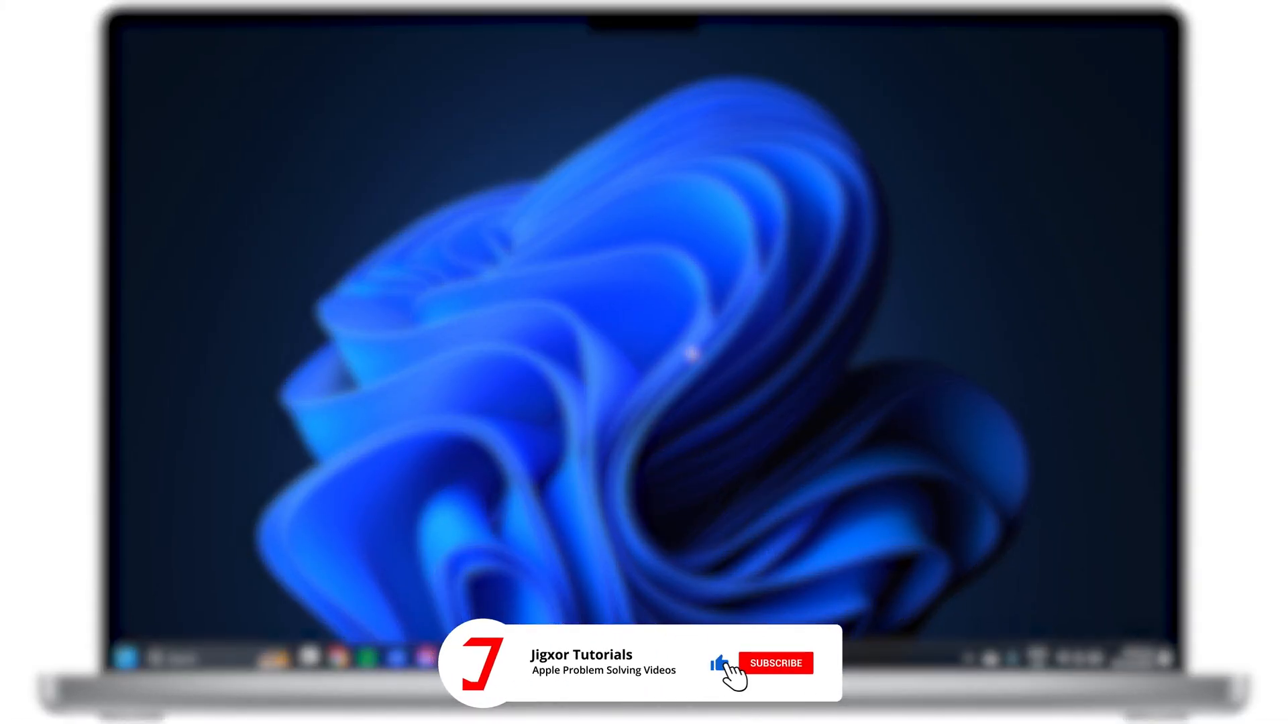
left_click(776, 663)
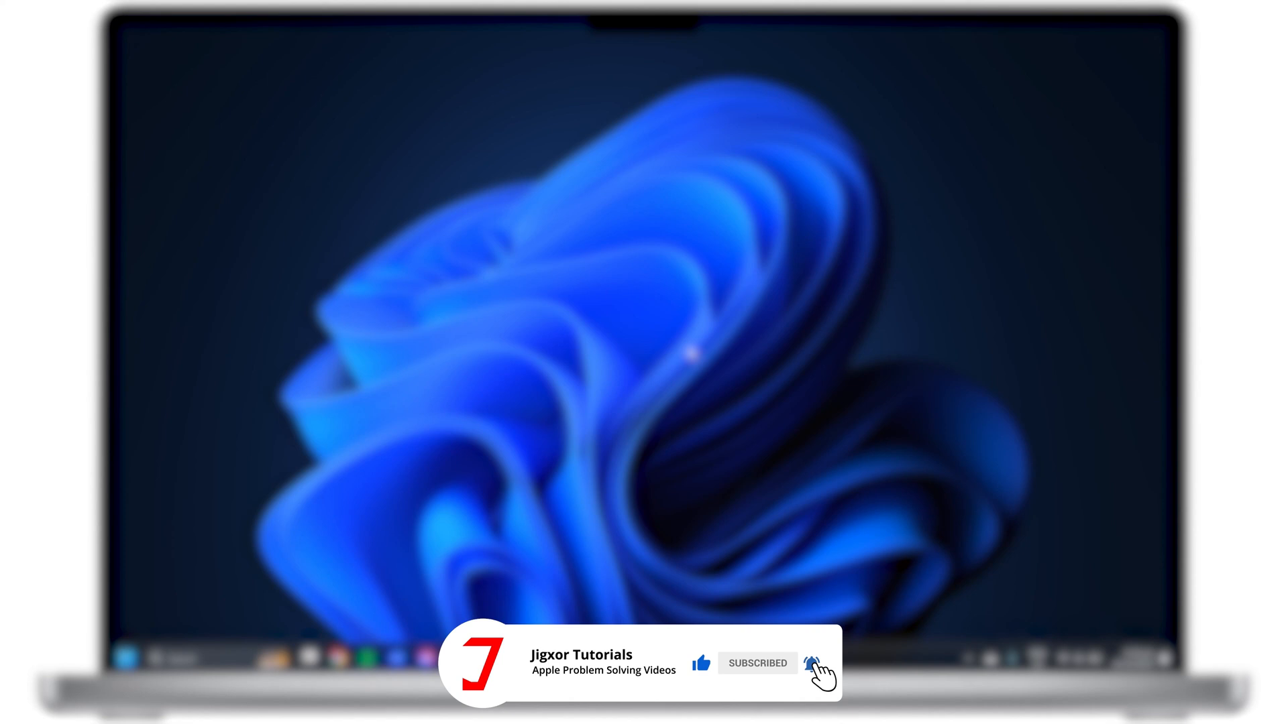